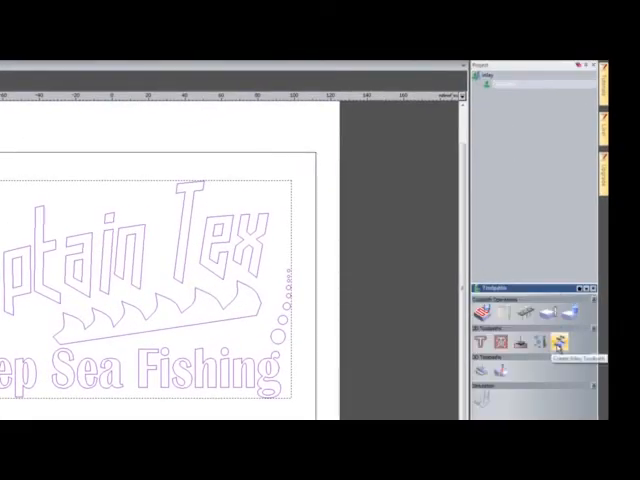
# - Launch the inlay wizard from the Toolpaths panel for the Captain Tex design
pyautogui.click(556, 332)
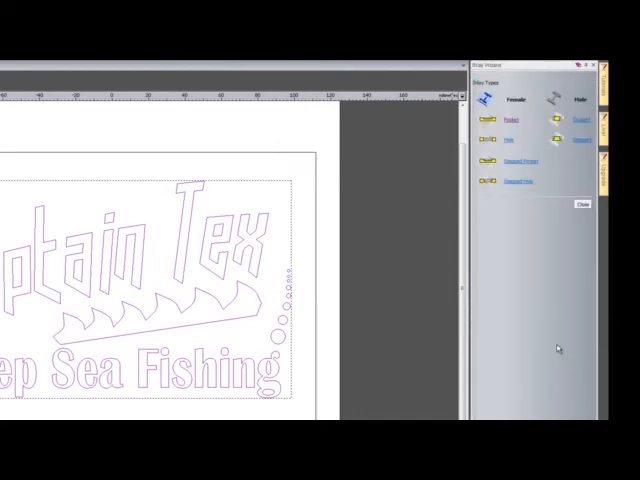
pyautogui.moveTo(538, 90)
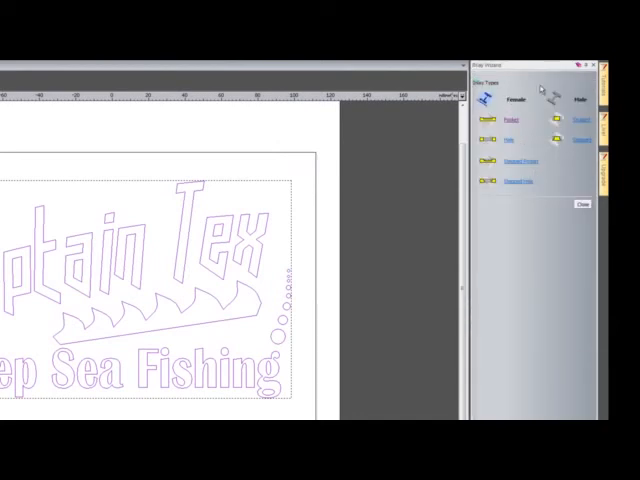
pyautogui.moveTo(538, 208)
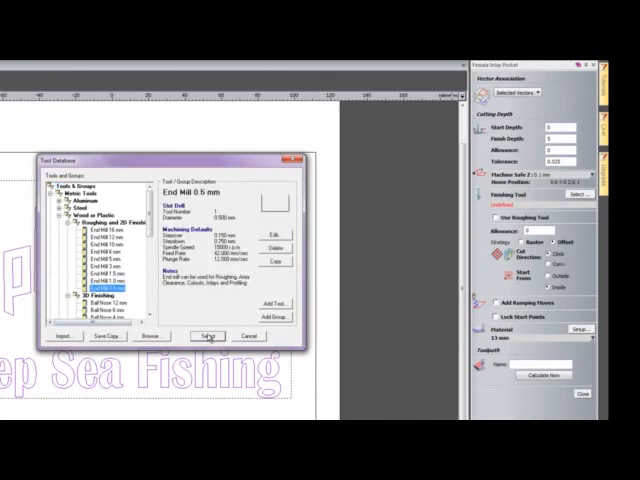
# - Assign the 0.5 mm end mill from the Tool Database to the female inlay pocket
pyautogui.click(204, 336)
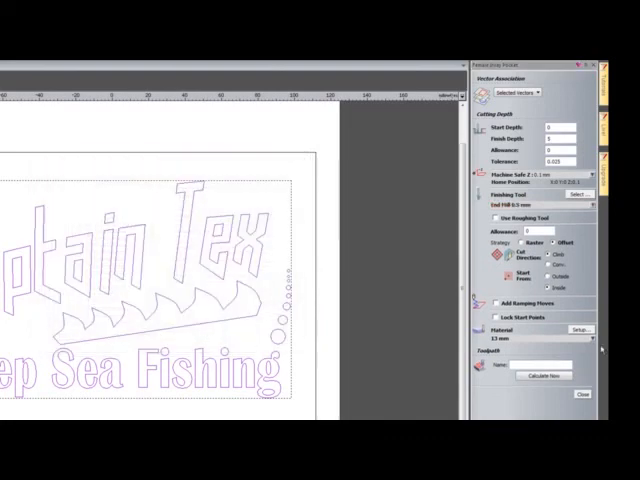